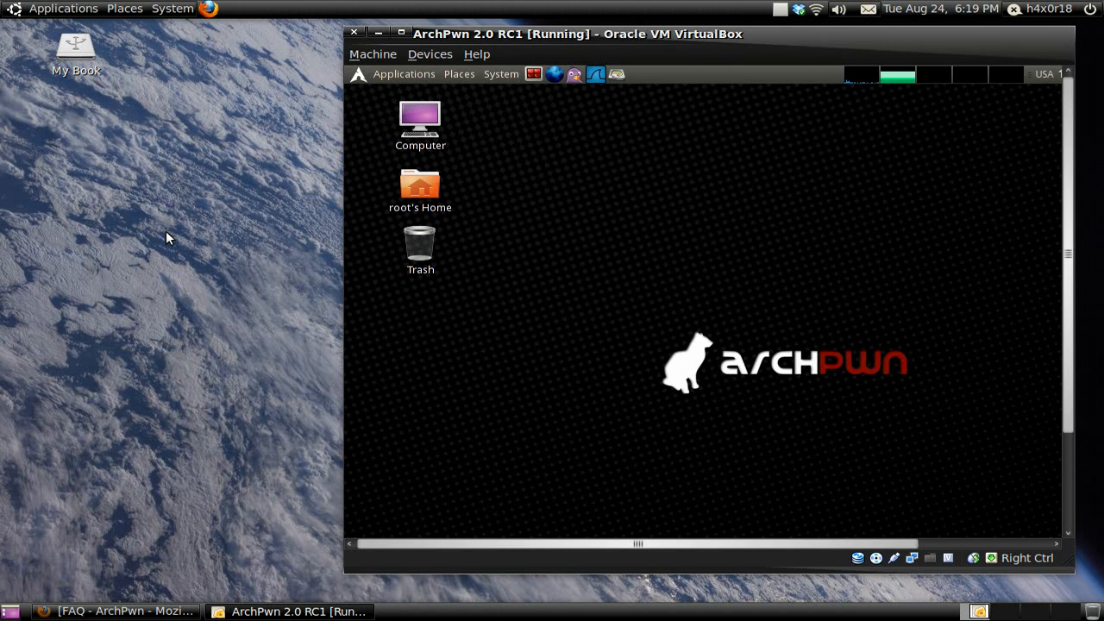
mouse_move(255, 226)
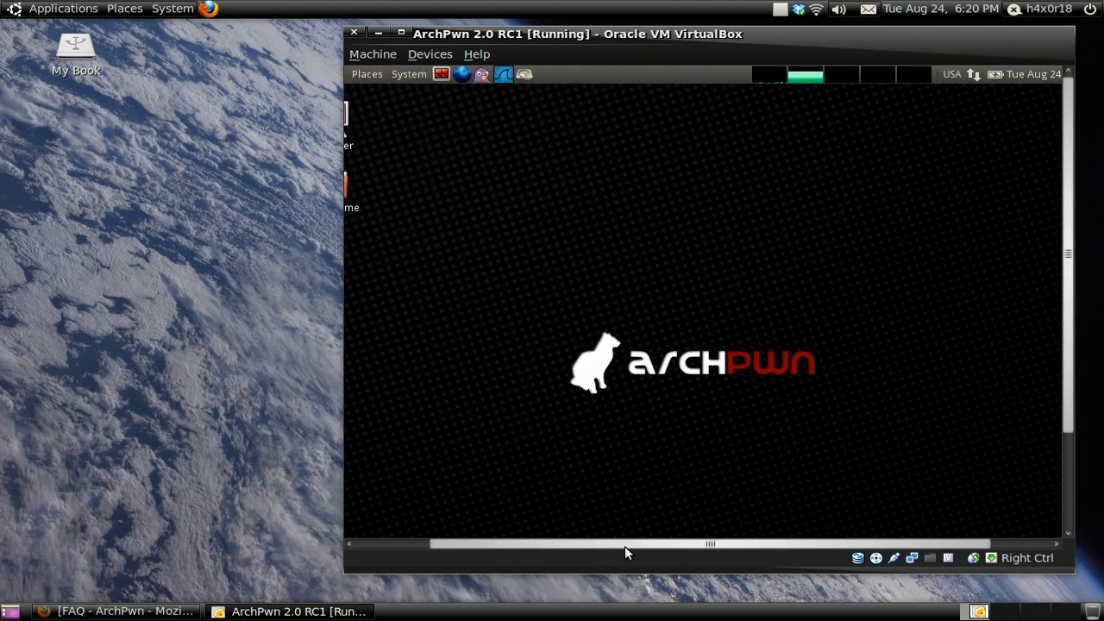
Step: Open the guest's Applications menu and browse Accessories, ArchPwn, Reversing and Misc categories
left_click(112, 611)
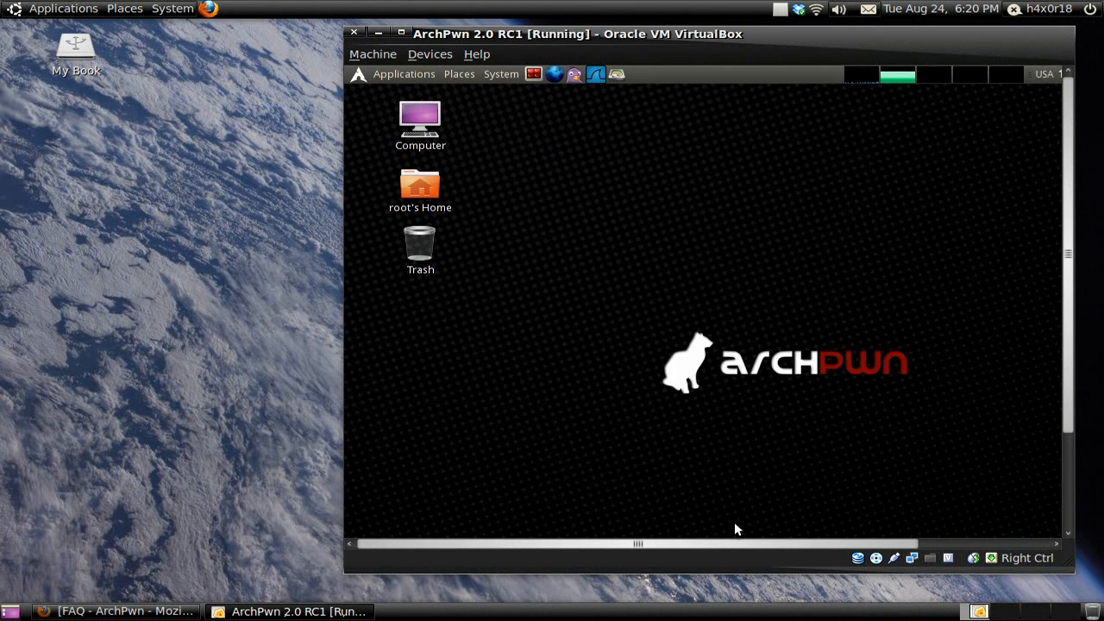
mouse_move(556, 552)
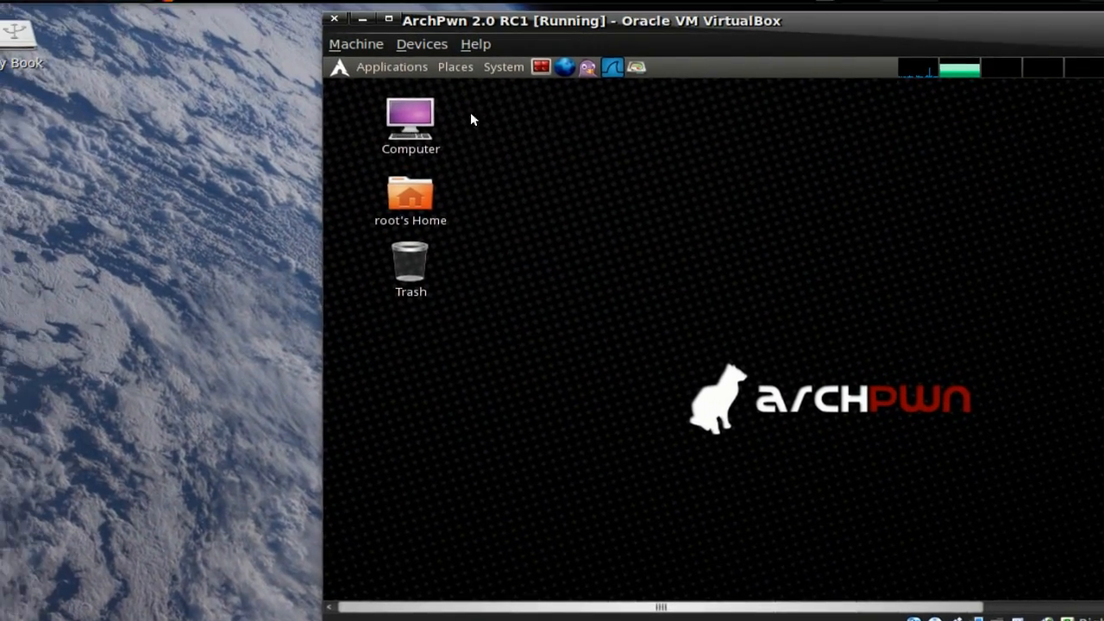
left_click(390, 67)
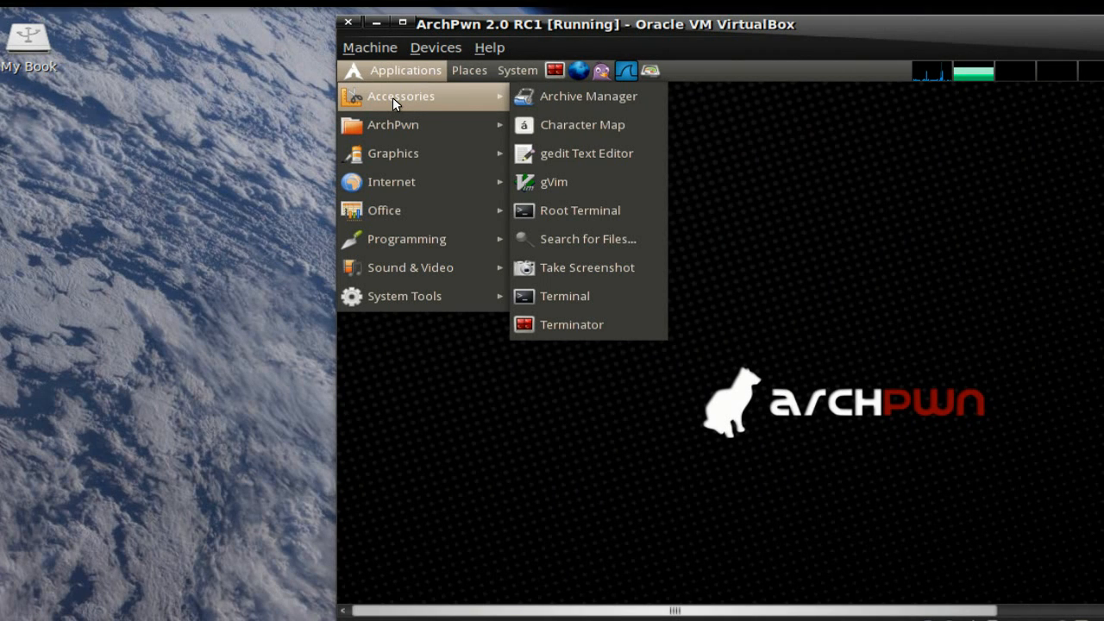
mouse_move(392, 124)
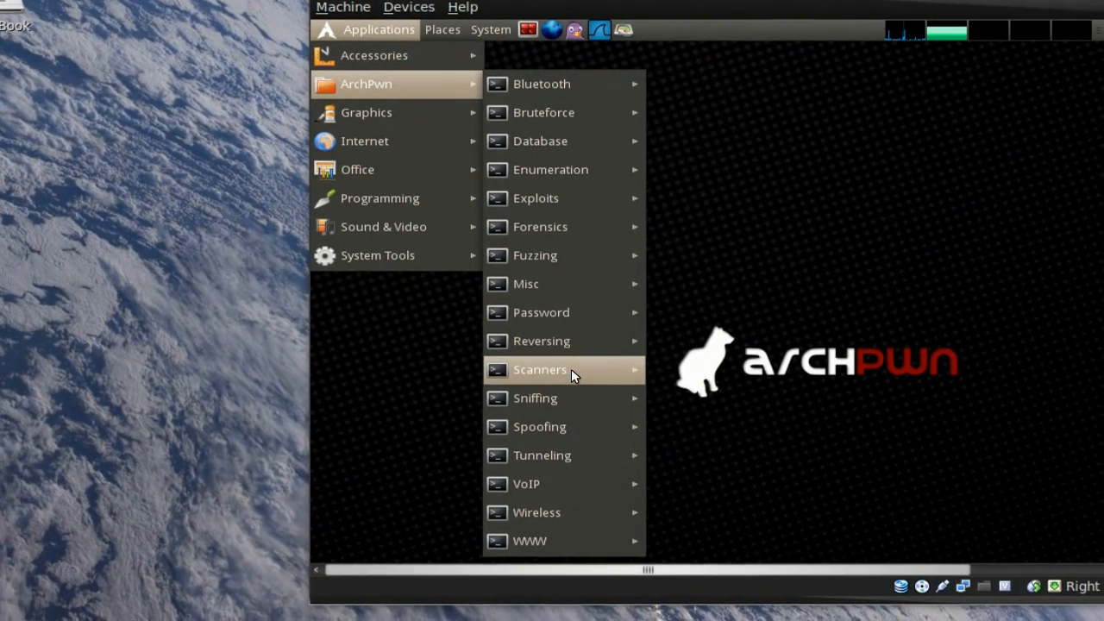
mouse_move(541, 344)
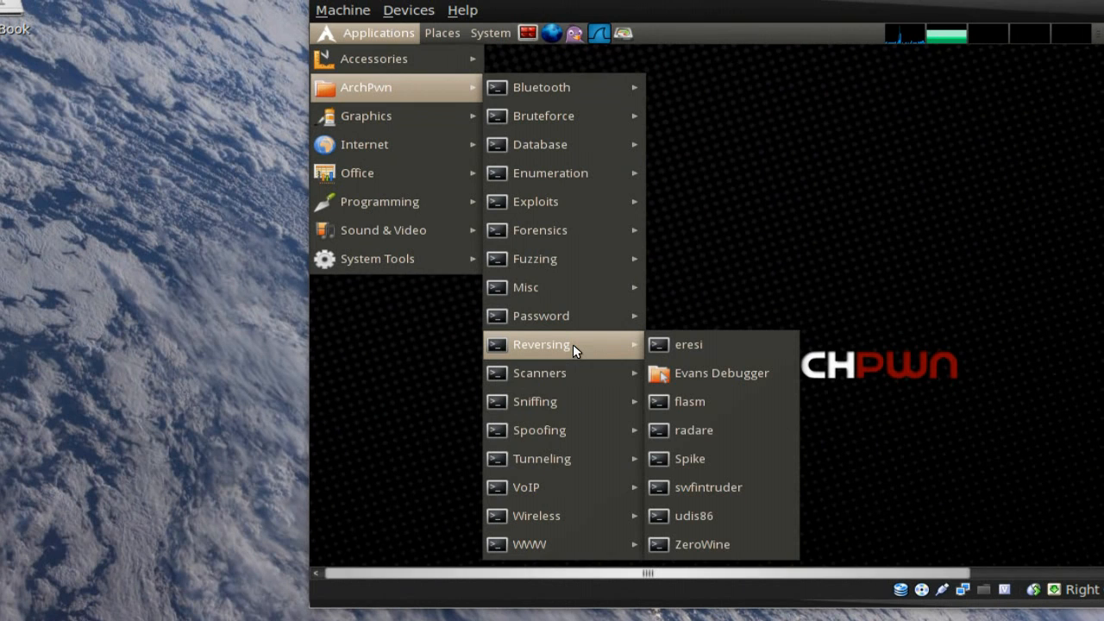
mouse_move(542, 319)
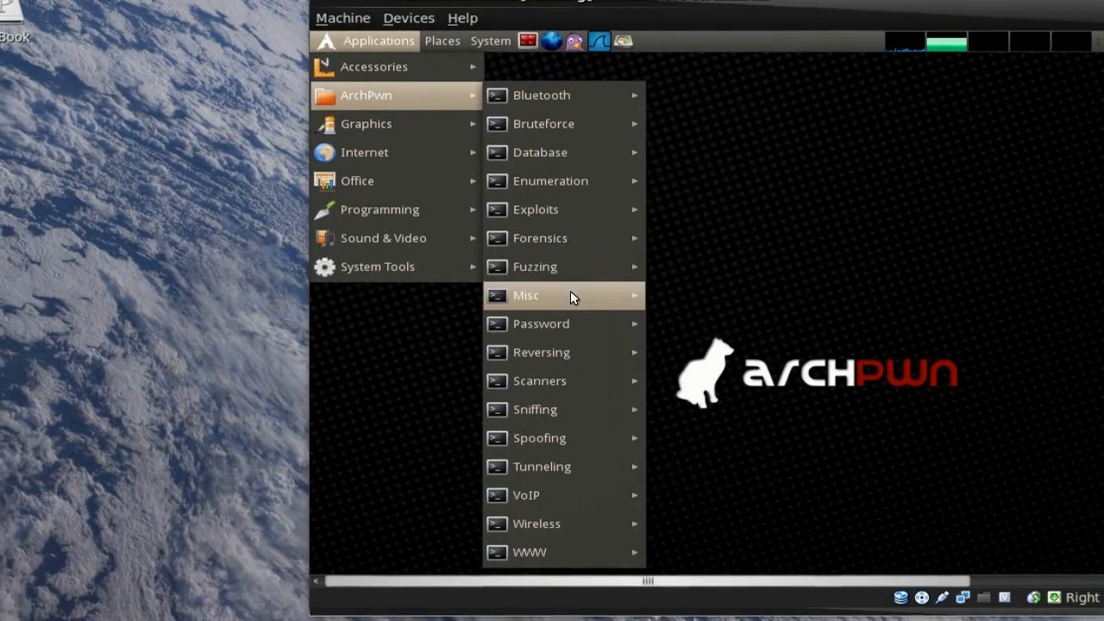
mouse_move(560, 220)
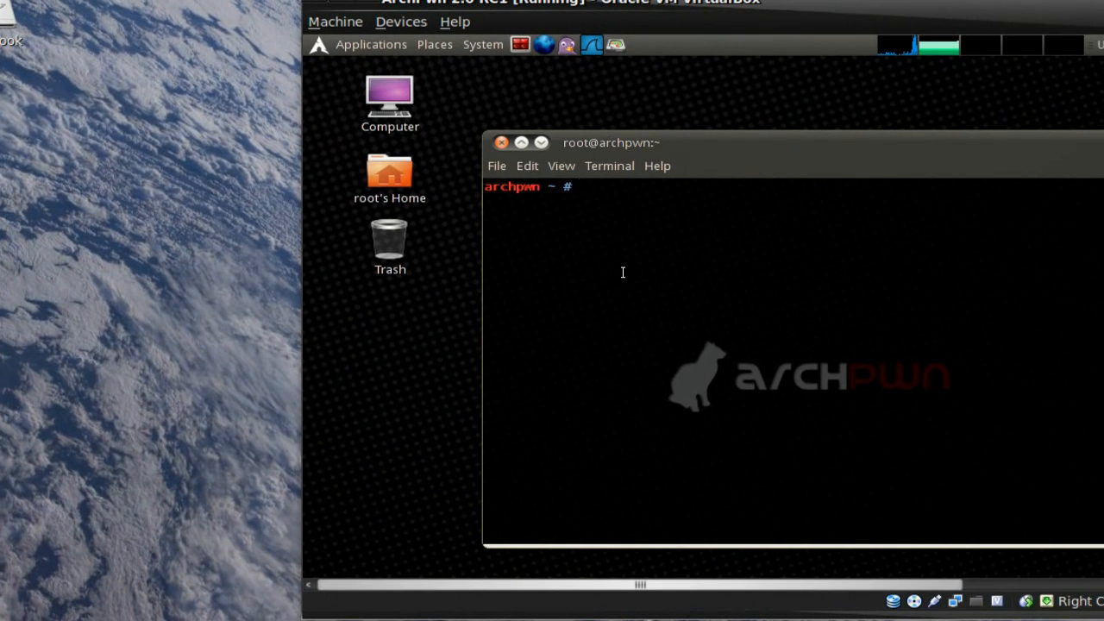
Step: Run nmap --version in the guest terminal, confirm Nmap 5.35DC1, and close the terminal
type("nmap")
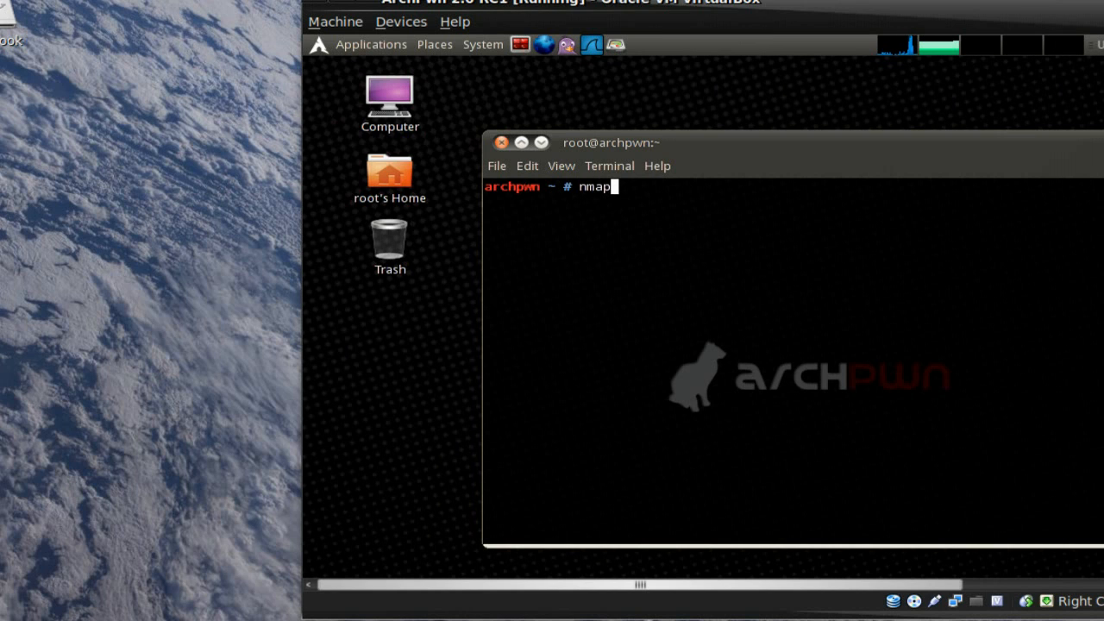
type("--version")
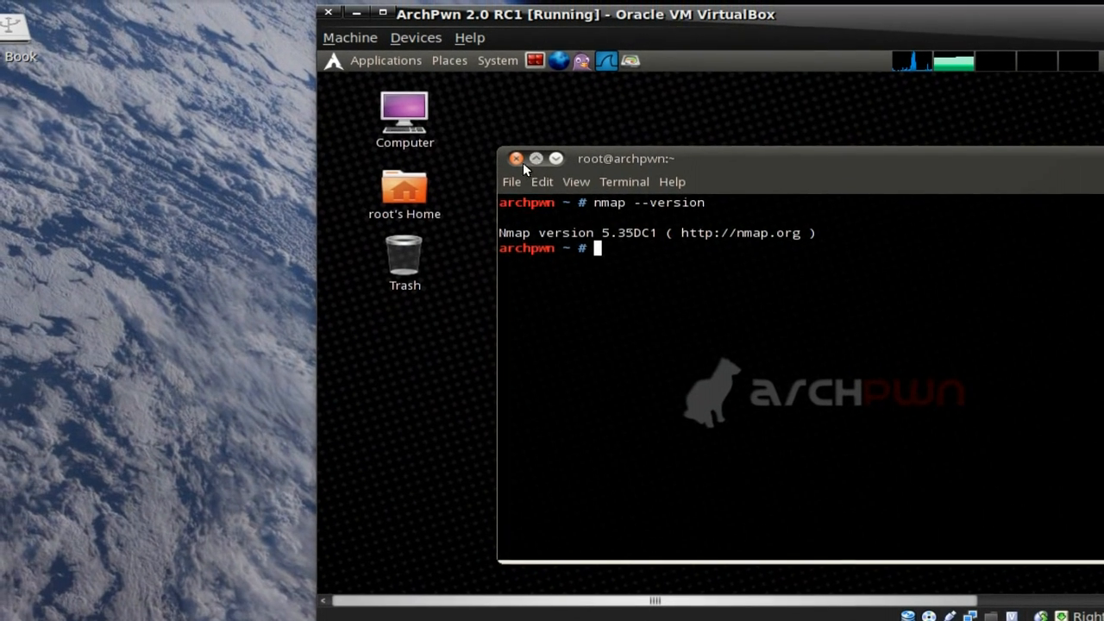
left_click(516, 158)
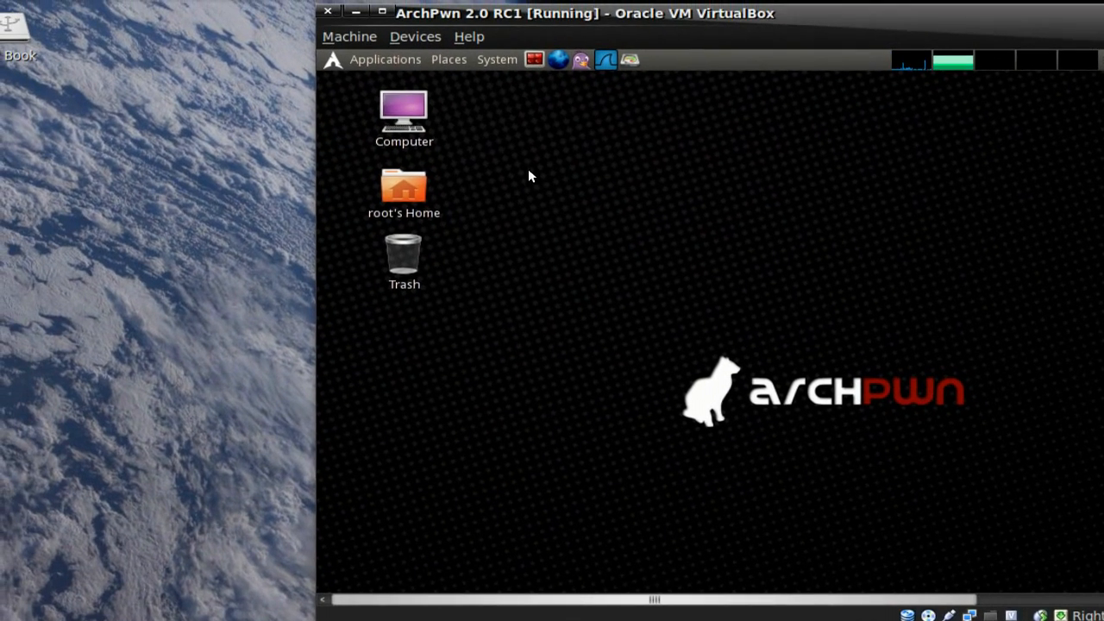
Step: Browse the Graphics, Internet, Office and ArchPwn categories, then show the guest's System menu
left_click(385, 59)
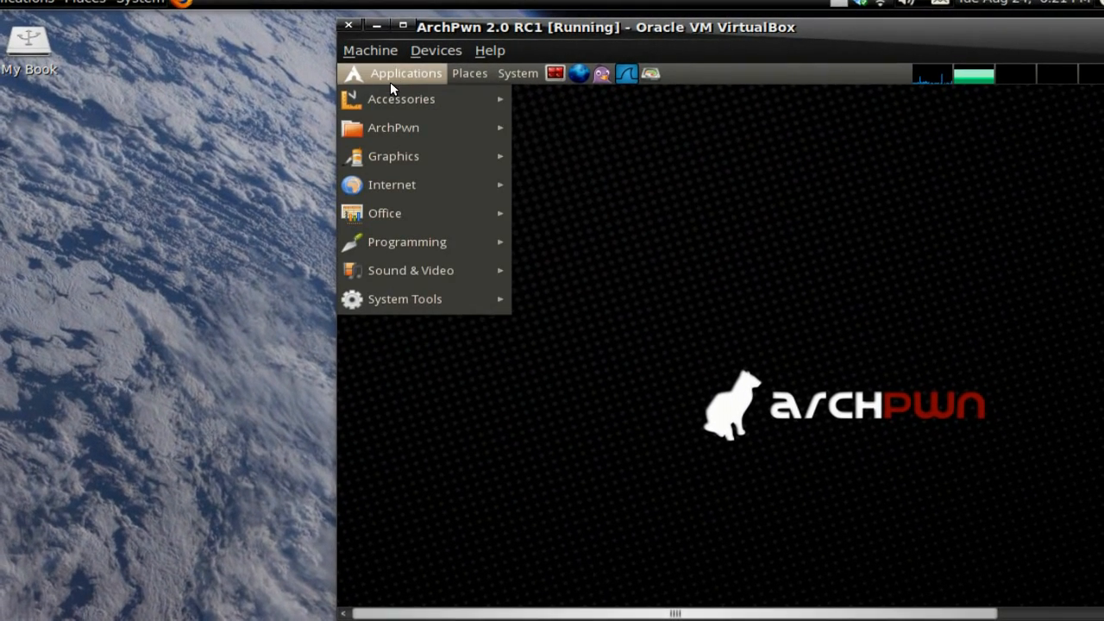
mouse_move(391, 145)
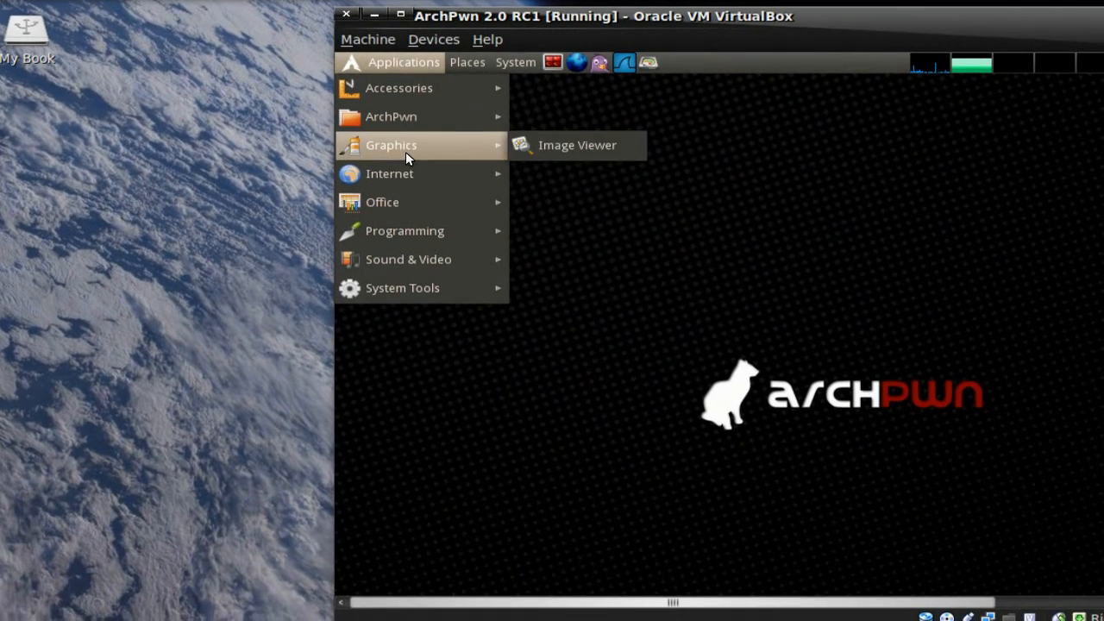
mouse_move(390, 169)
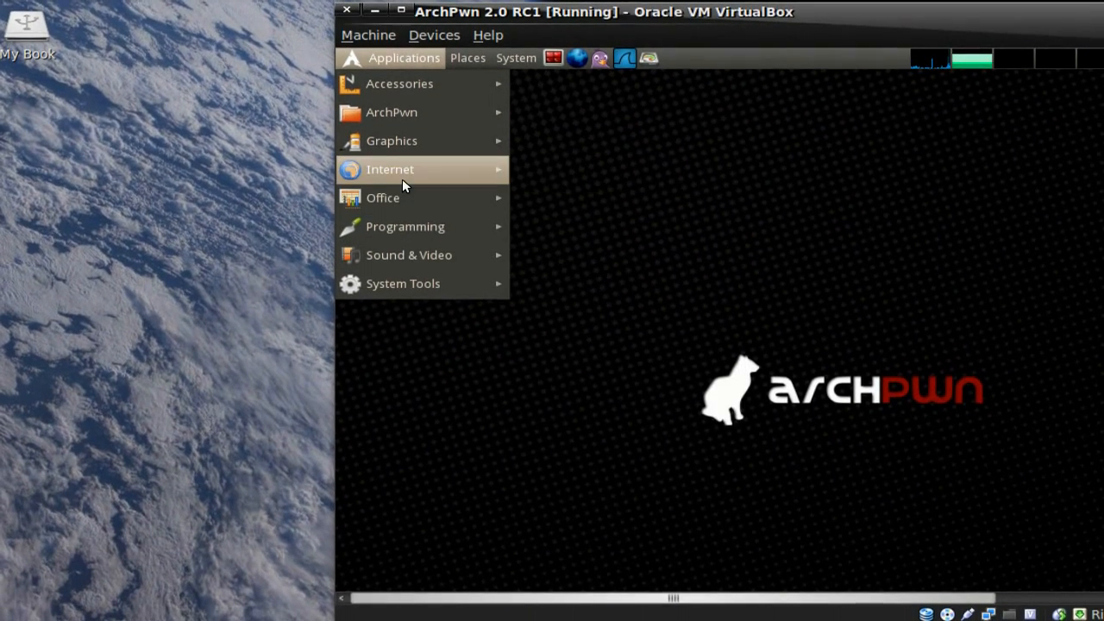
left_click(390, 169)
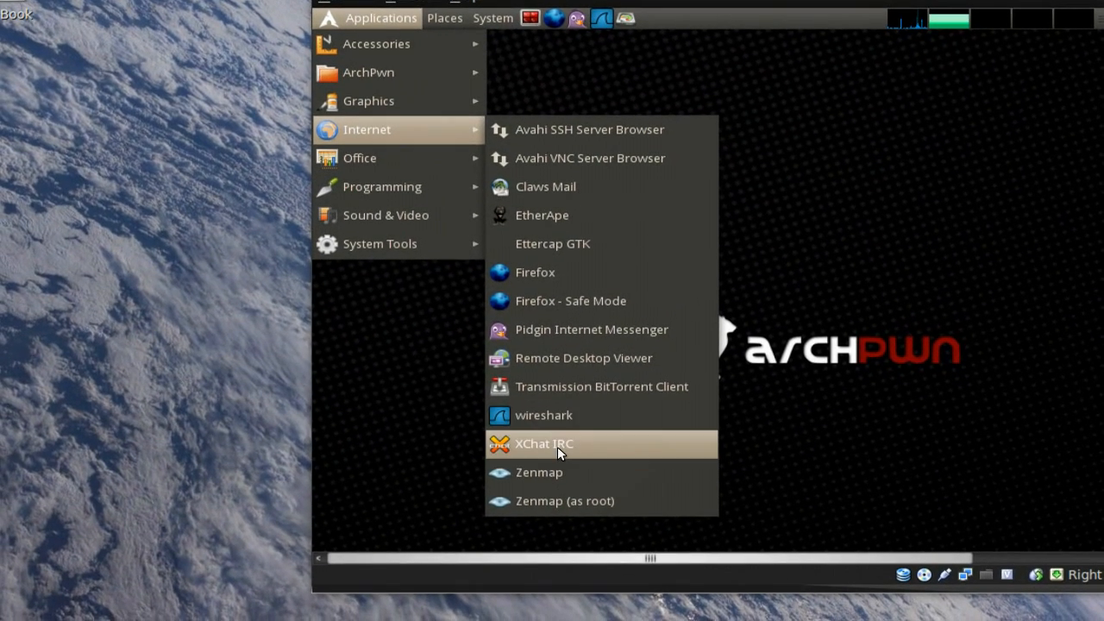
mouse_move(560, 467)
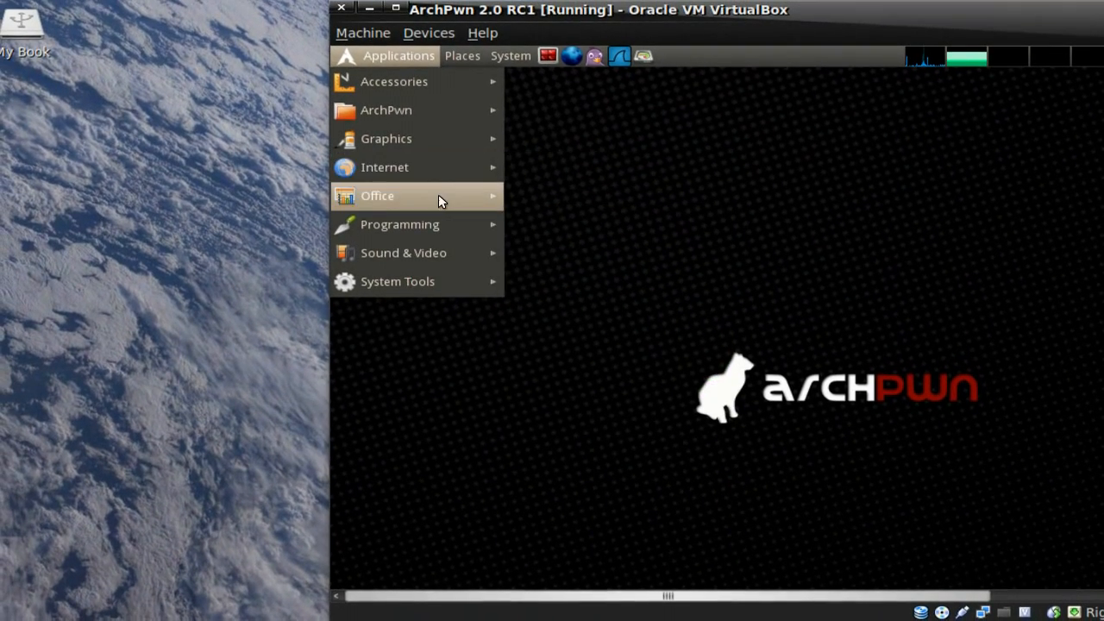
mouse_move(377, 195)
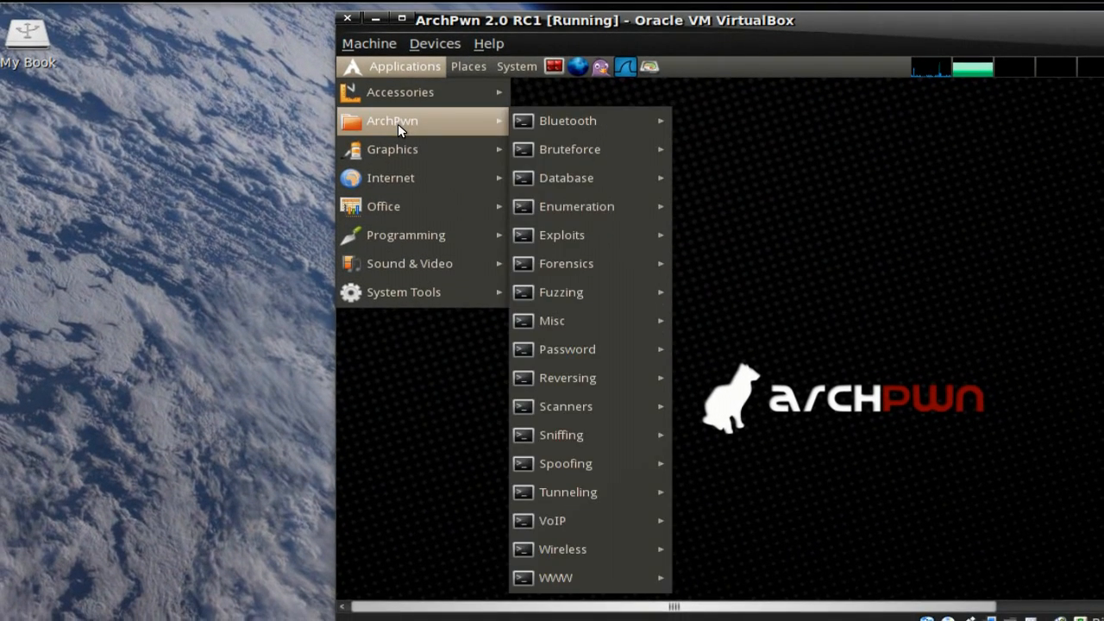
left_click(459, 73)
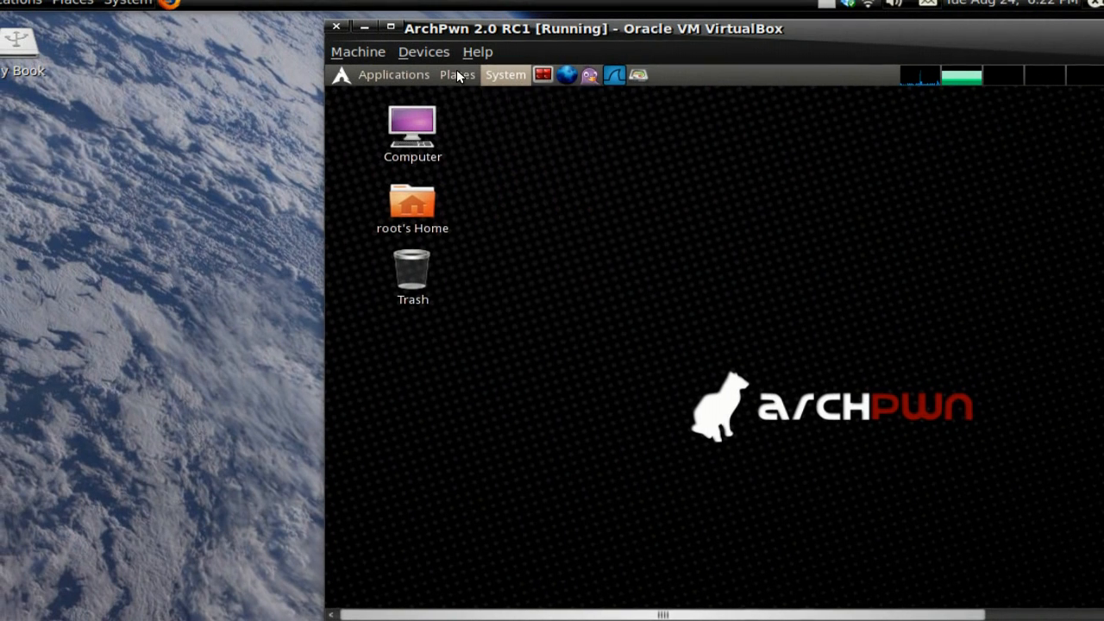
left_click(505, 74)
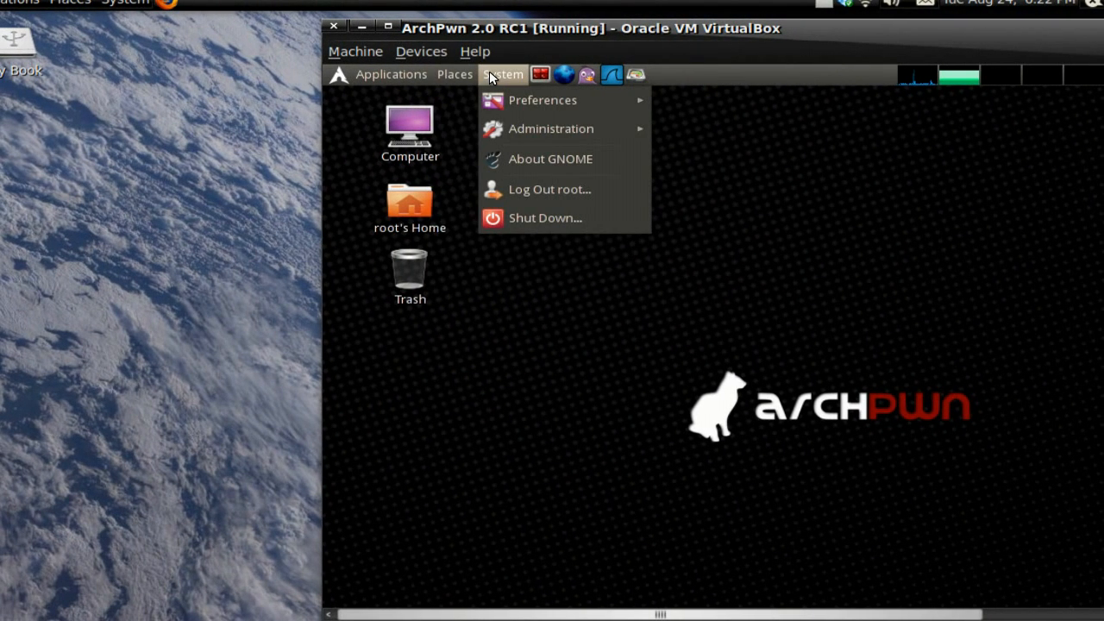